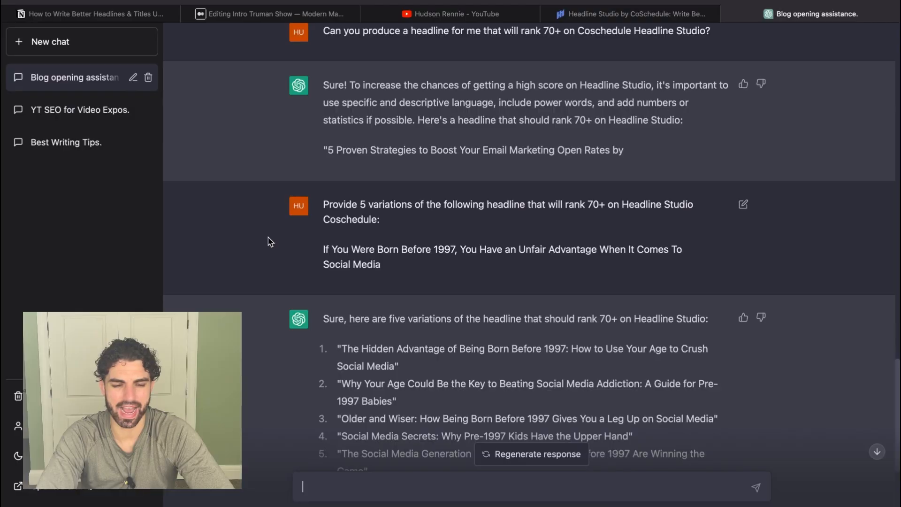
Step: Review the 'Born Before 1997' variations request, then view 'Pre-1997 Babies, Rejoice' scoring 89
click(629, 14)
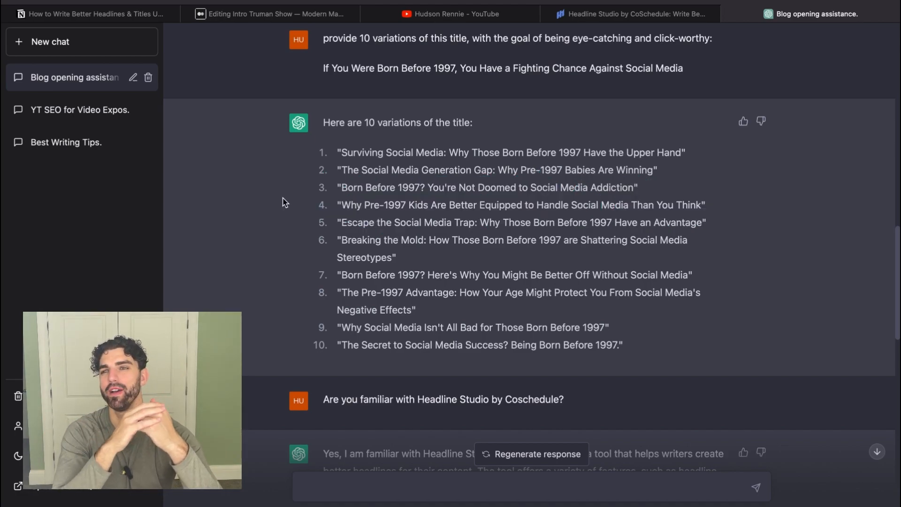
mouse_move(277, 130)
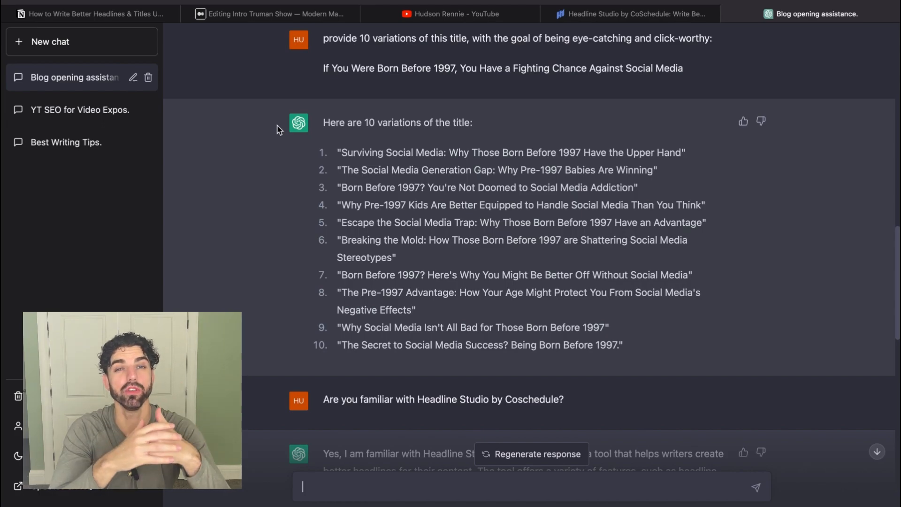
mouse_move(284, 202)
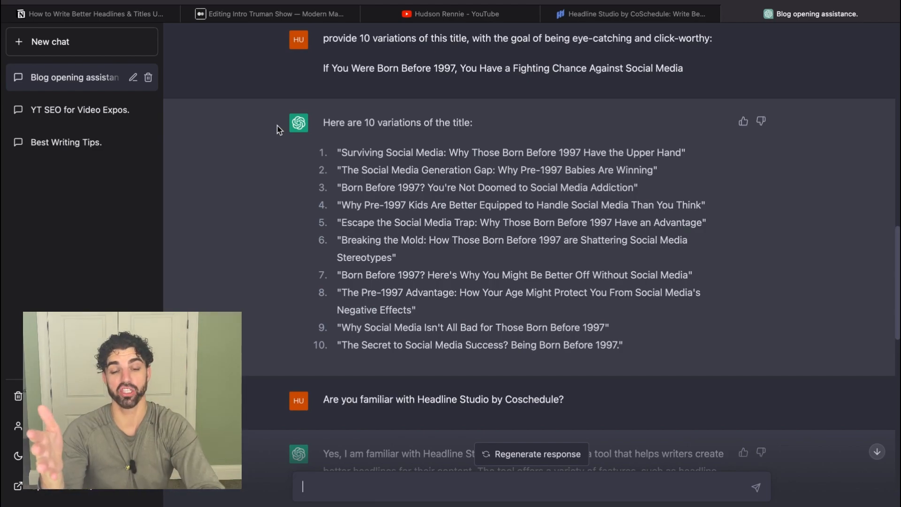
mouse_move(263, 174)
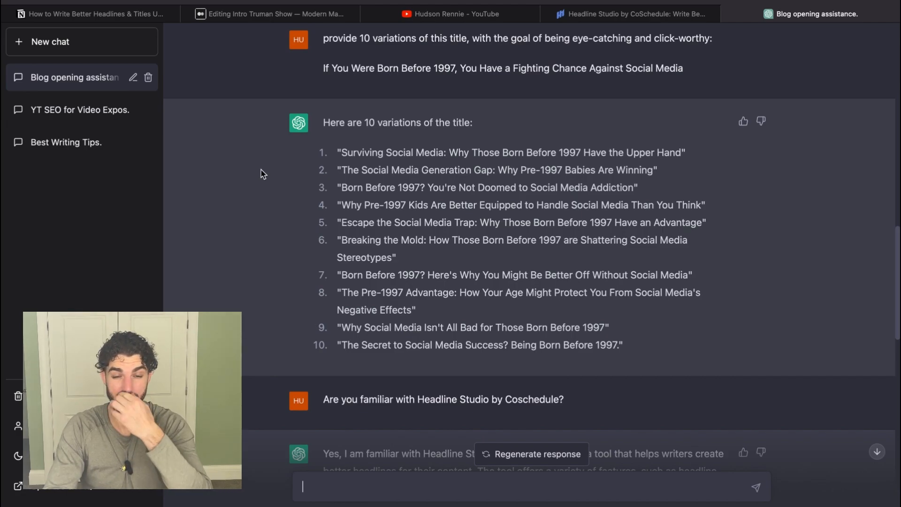
scroll(down, 3)
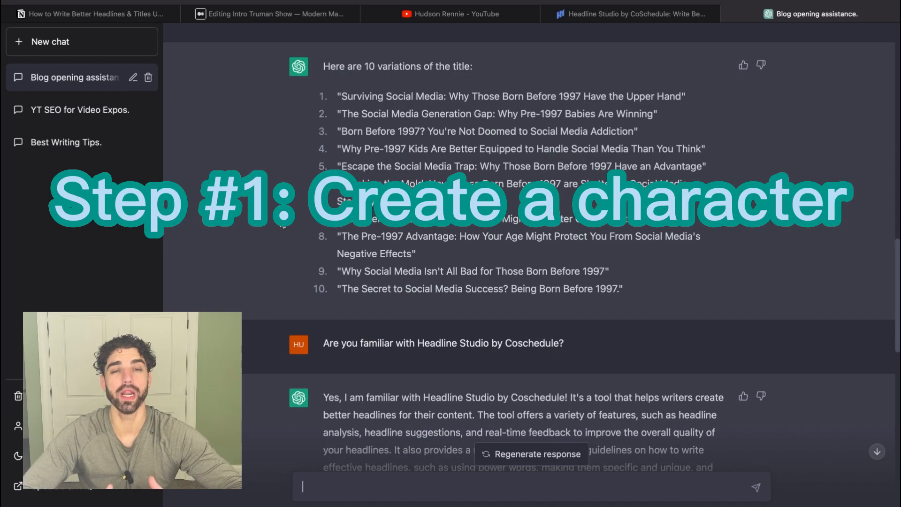
scroll(up, 3)
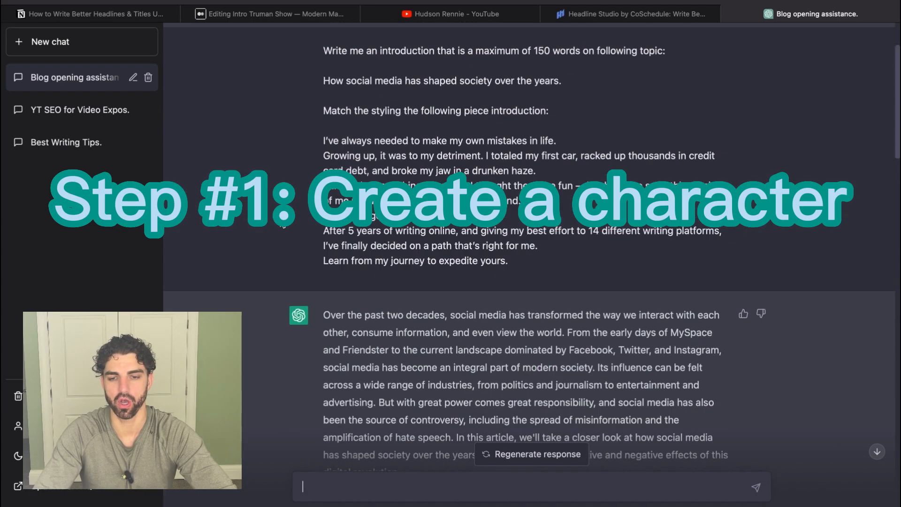
scroll(up, 3)
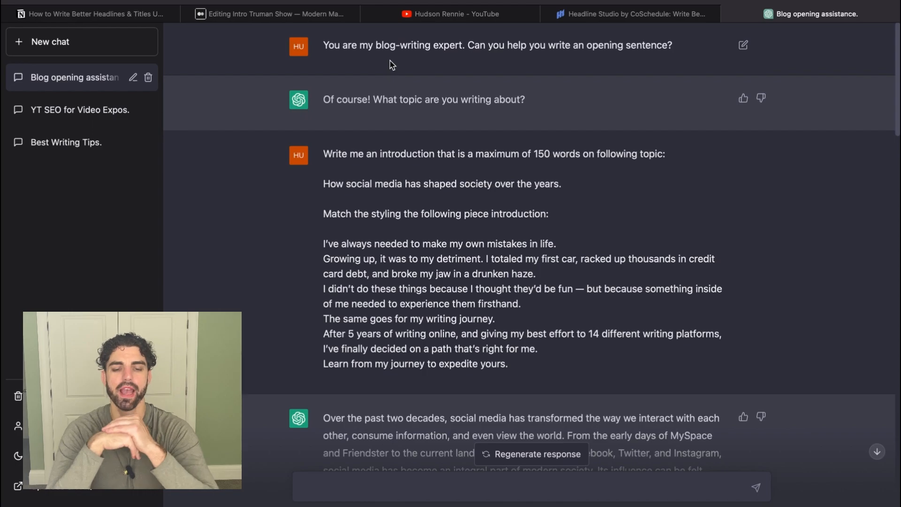
scroll(down, 3)
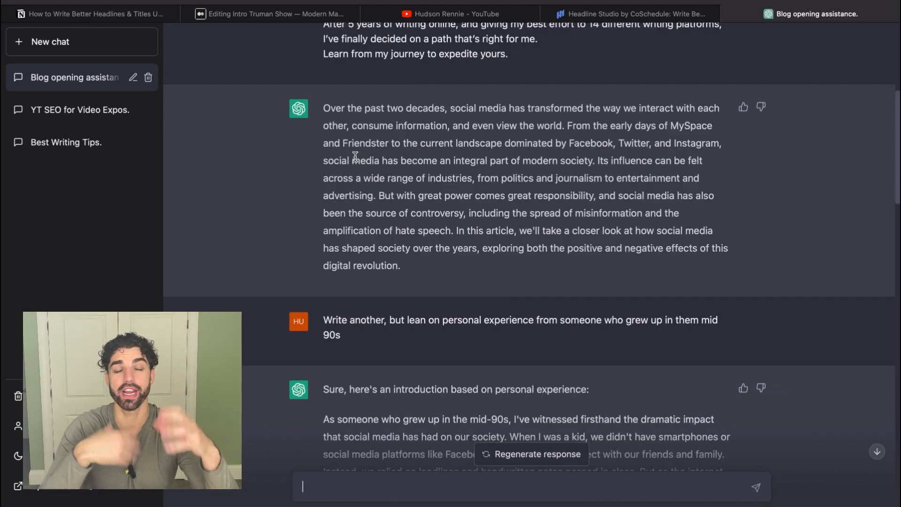
scroll(down, 3)
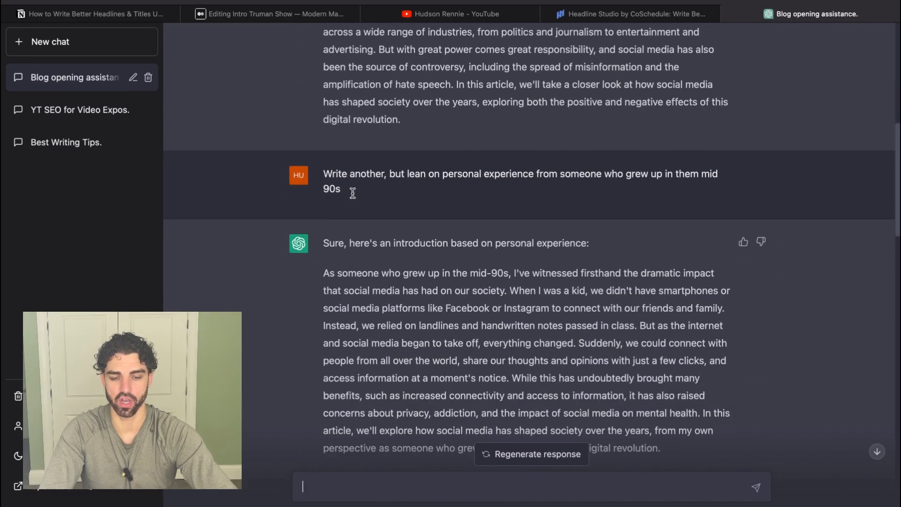
scroll(down, 3)
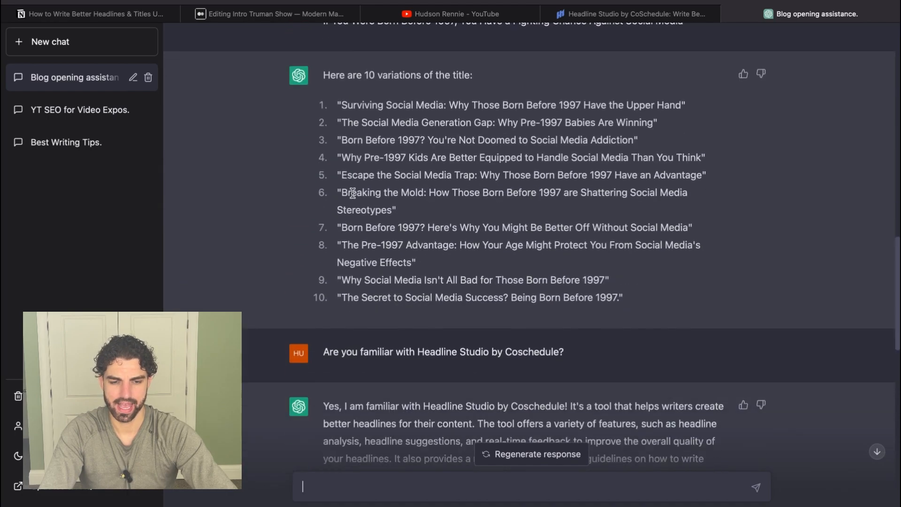
scroll(down, 3)
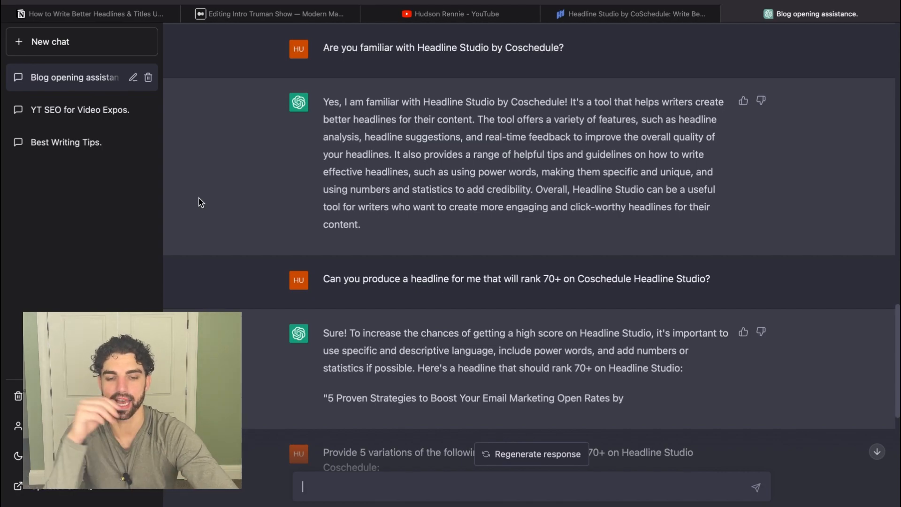
scroll(up, 3)
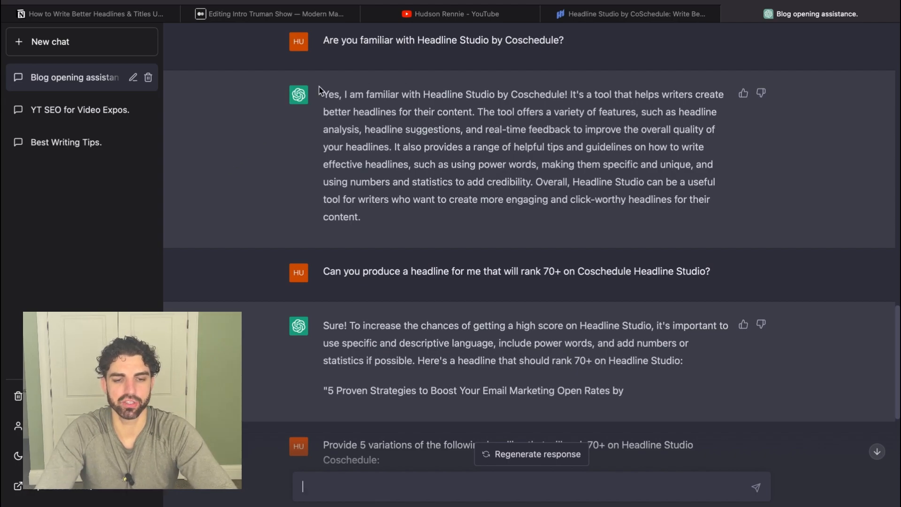
mouse_move(330, 52)
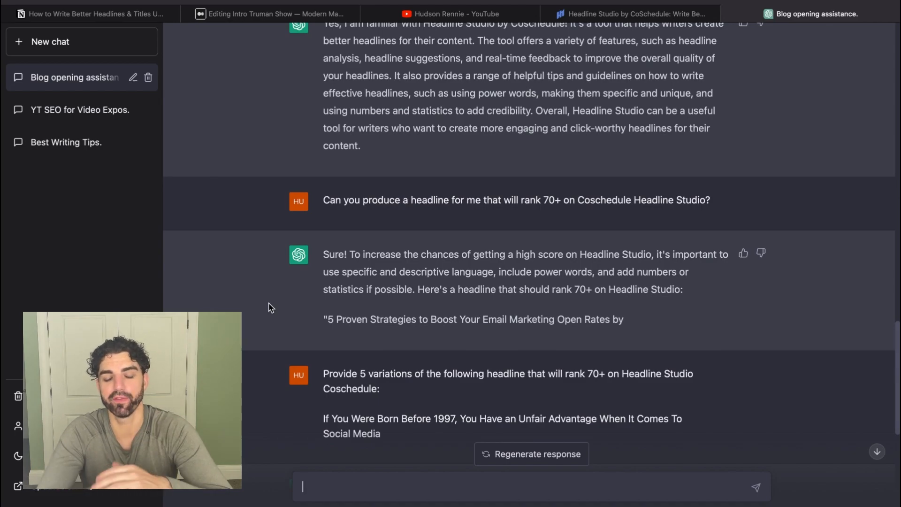
click(630, 13)
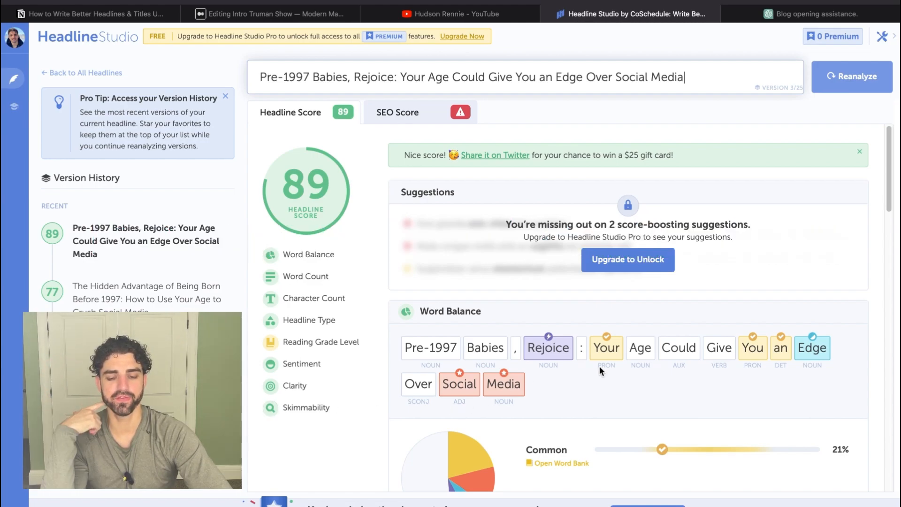
mouse_move(549, 374)
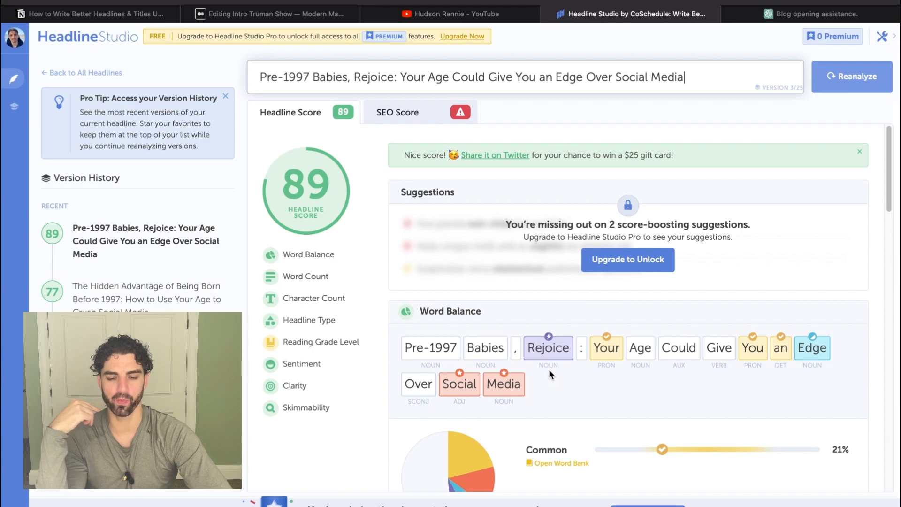
mouse_move(563, 401)
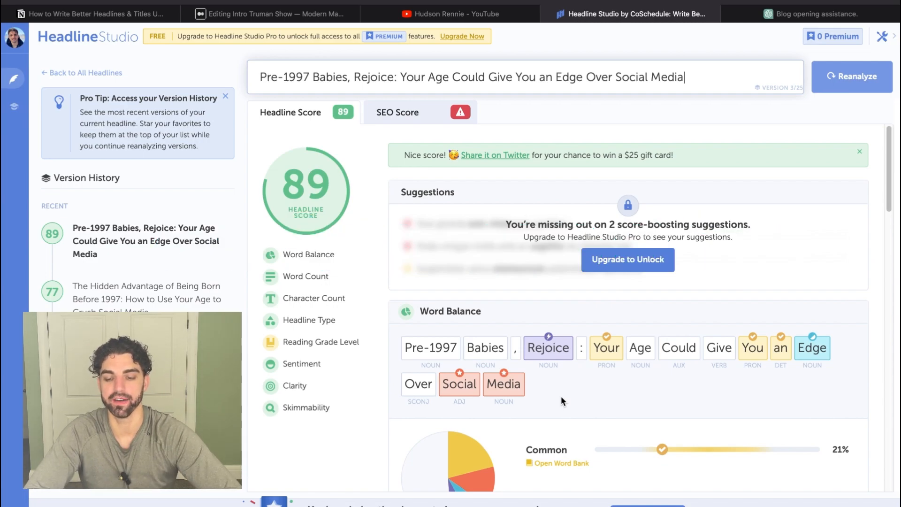
Step: Check the 89-score headline's 21% common-word balance, then return to ChatGPT
scroll(down, 3)
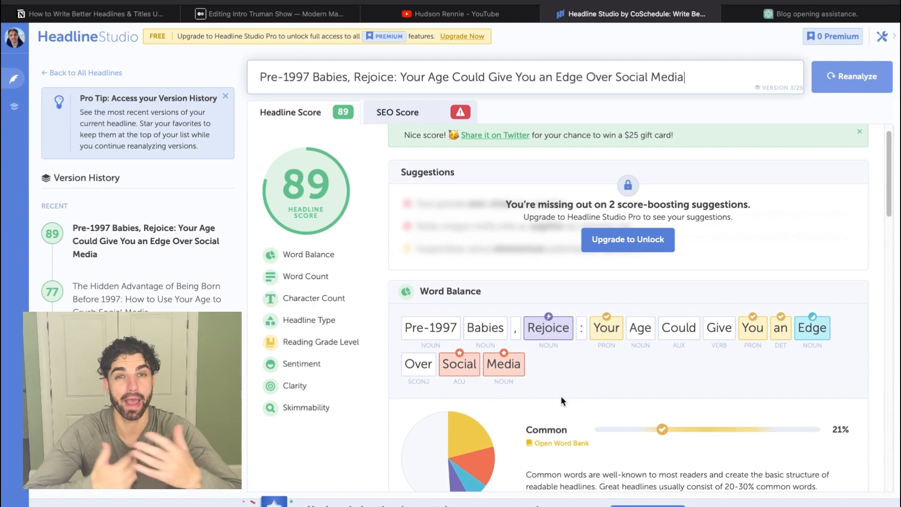
click(816, 13)
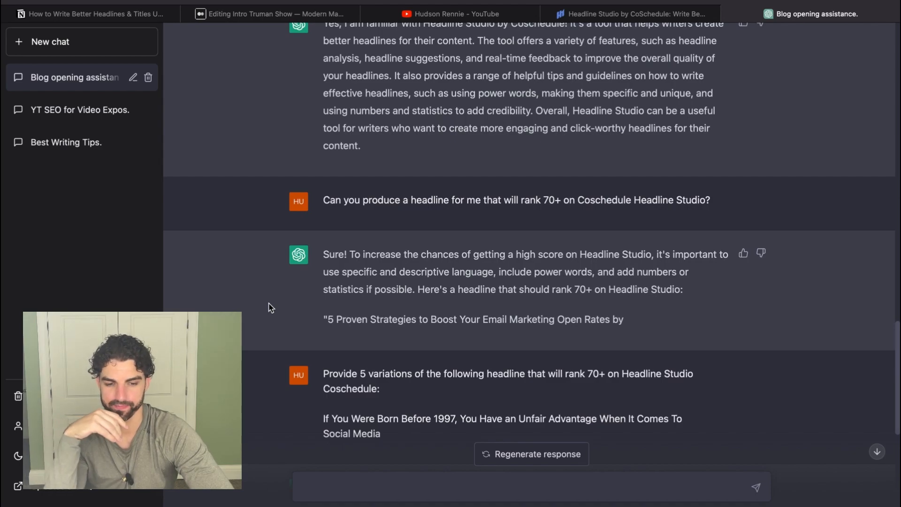
Step: Scroll to the fifth variation, 'The Social Media Generation Gap' headline
scroll(down, 3)
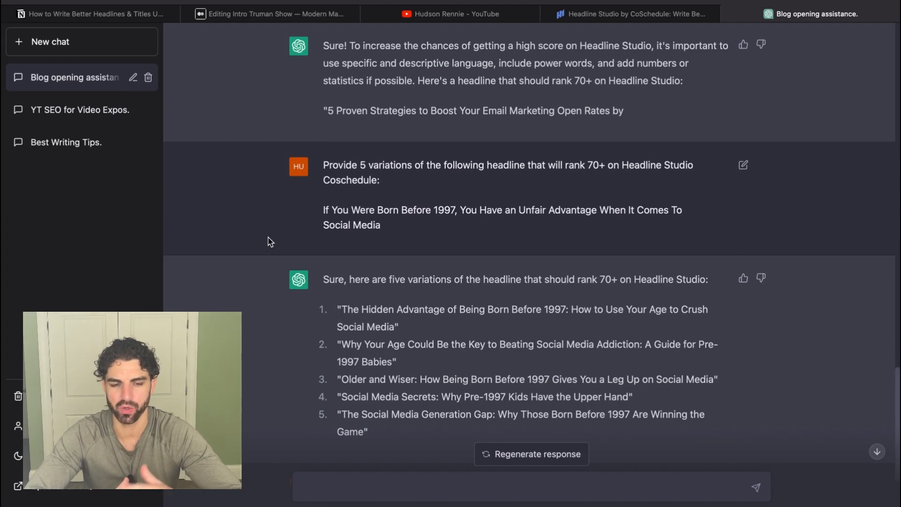
mouse_move(434, 227)
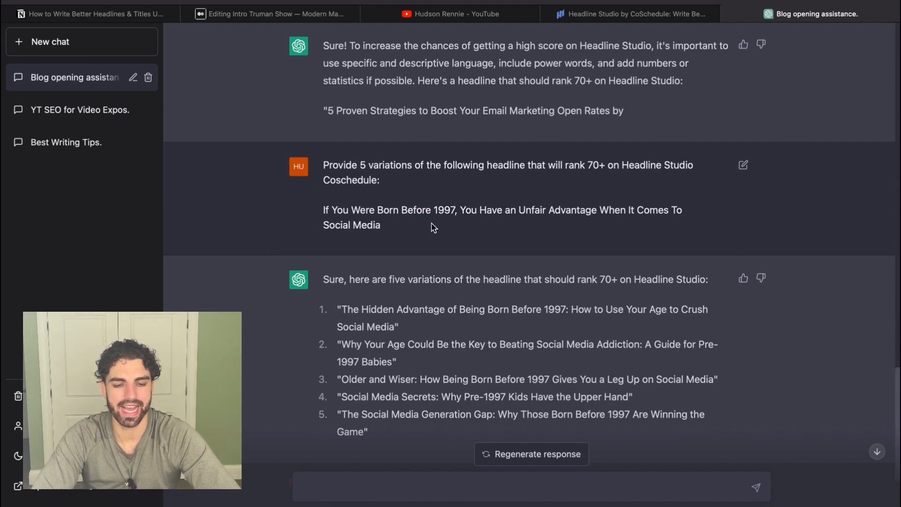
mouse_move(418, 229)
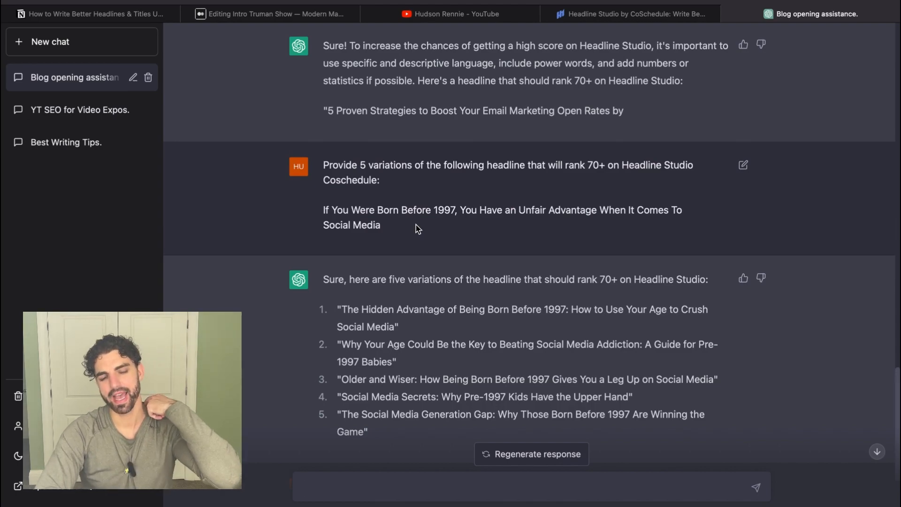
scroll(down, 3)
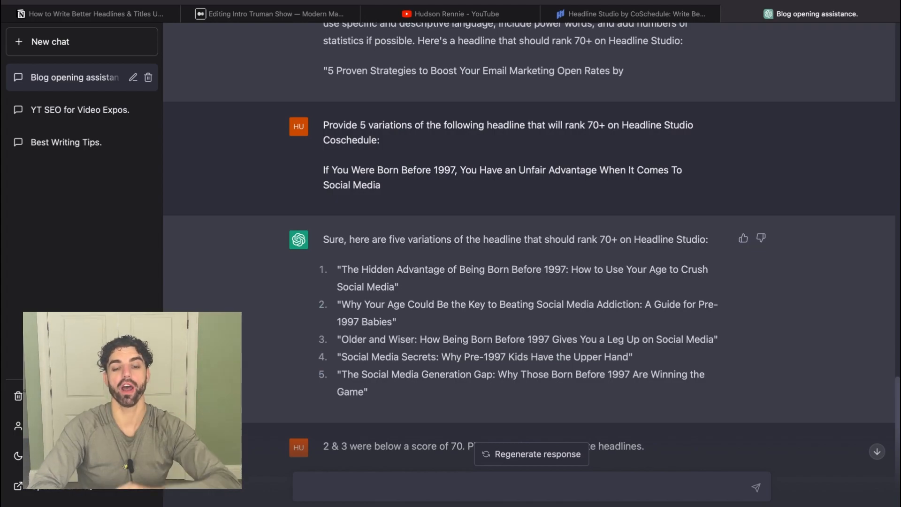
scroll(down, 3)
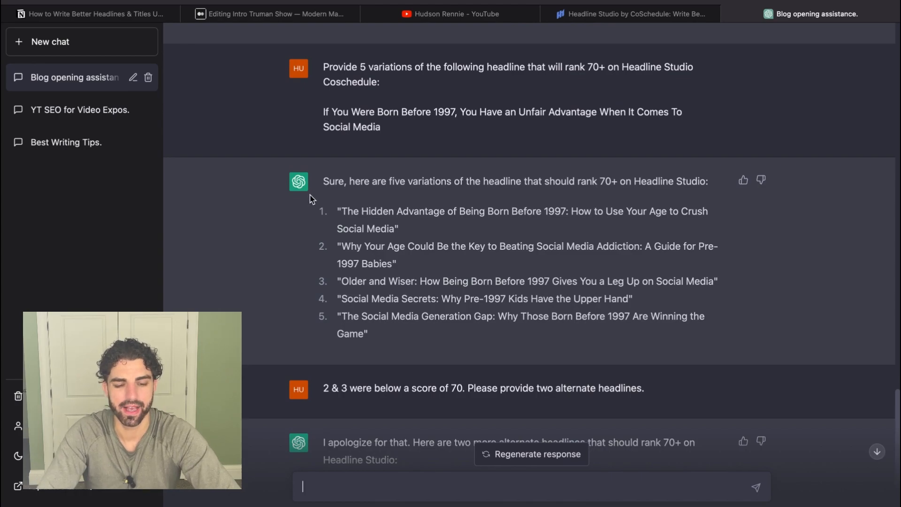
mouse_move(363, 335)
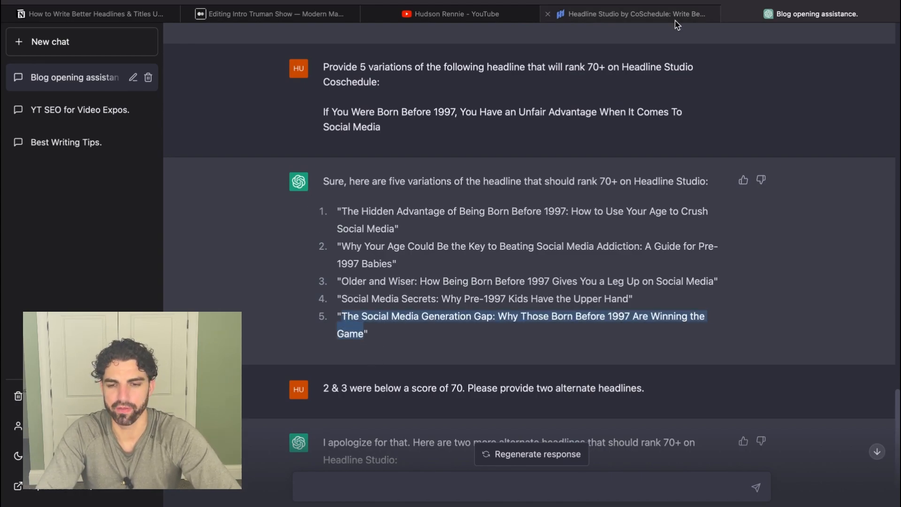
Step: Analyze the pasted Generation Gap headline in Headline Studio
click(630, 14)
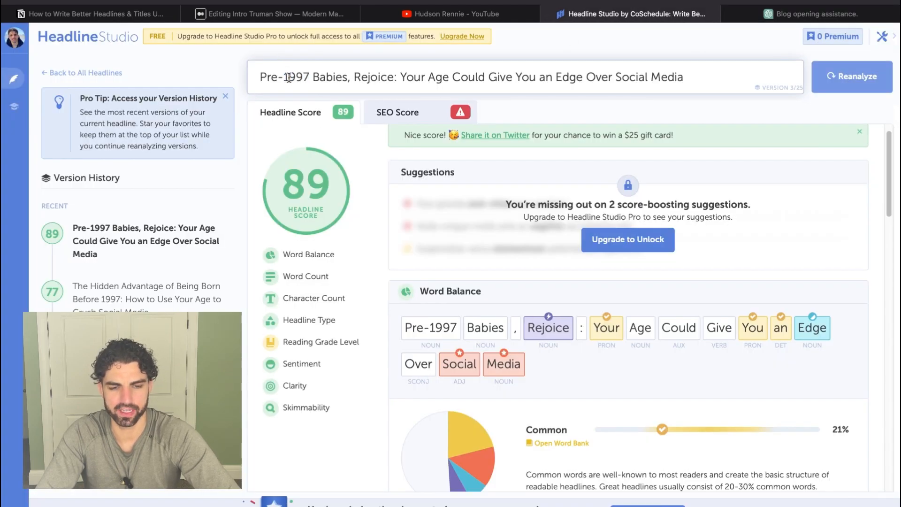
click(853, 76)
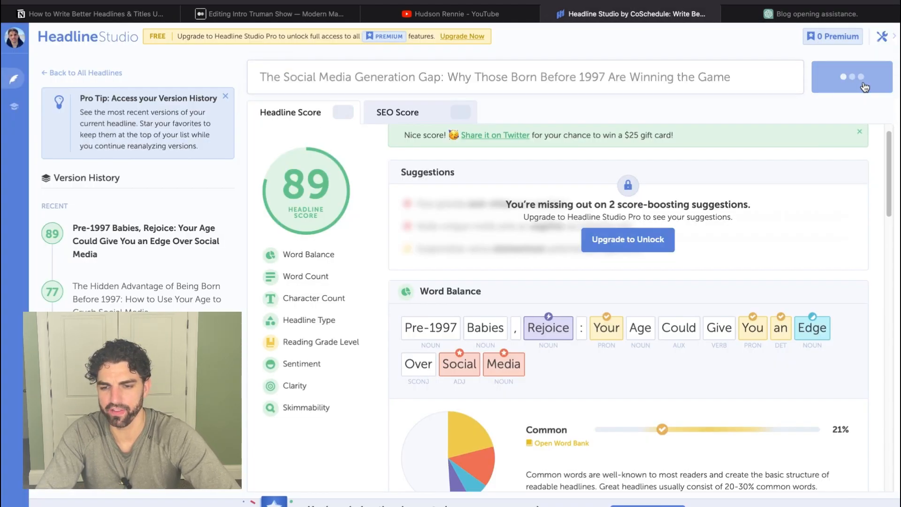
click(853, 77)
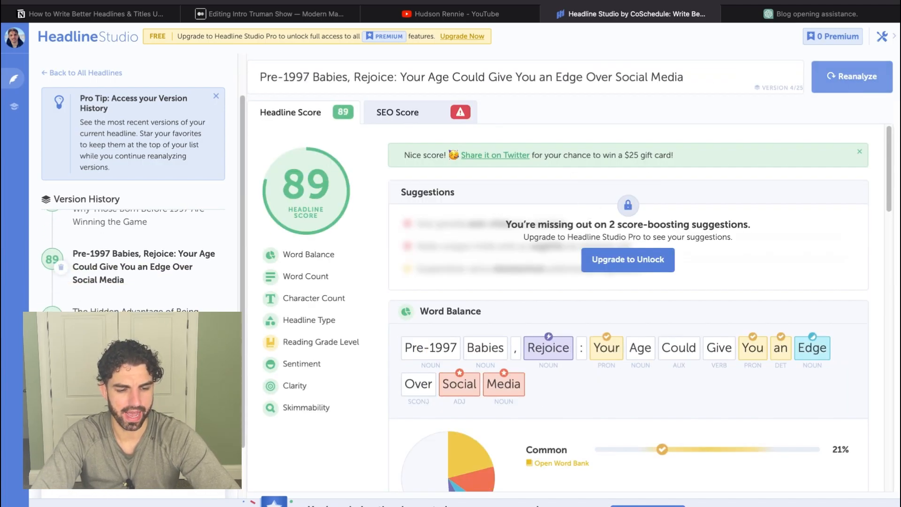
Step: Compare past versions scoring 77 and 89, then return to ChatGPT
click(136, 307)
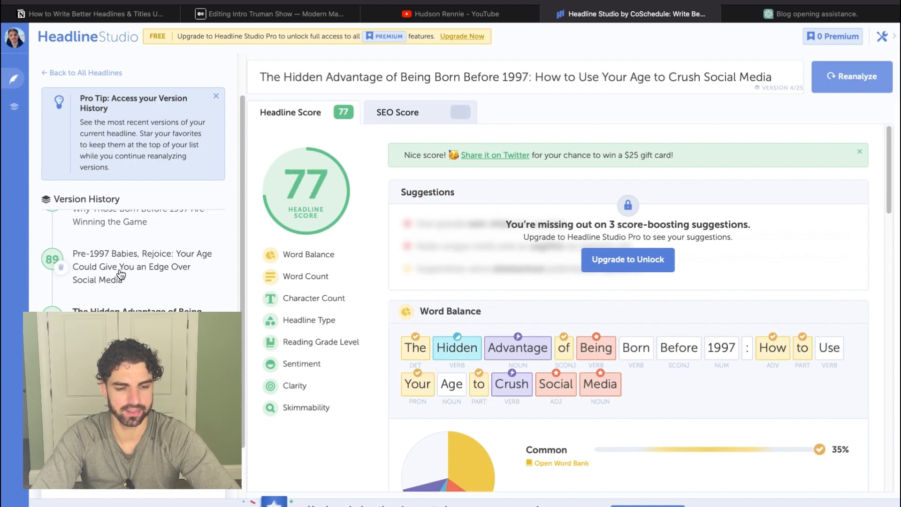
click(142, 267)
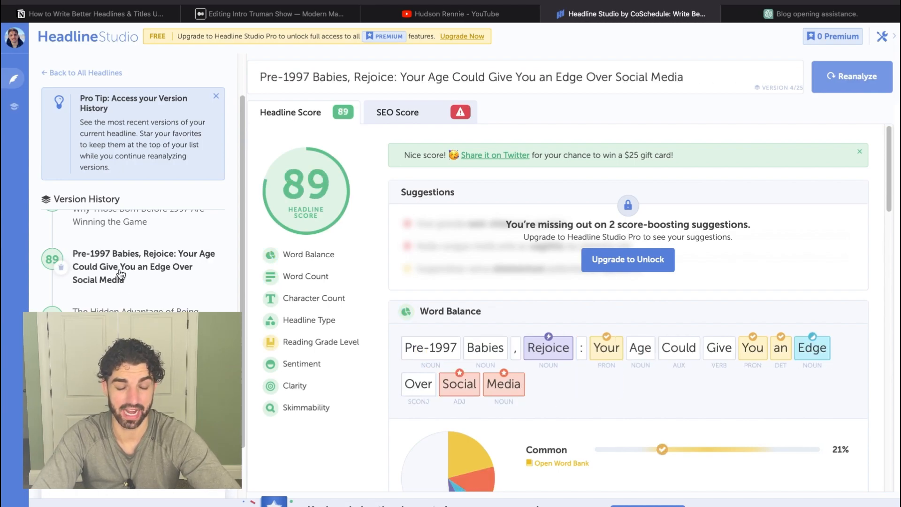
scroll(down, 3)
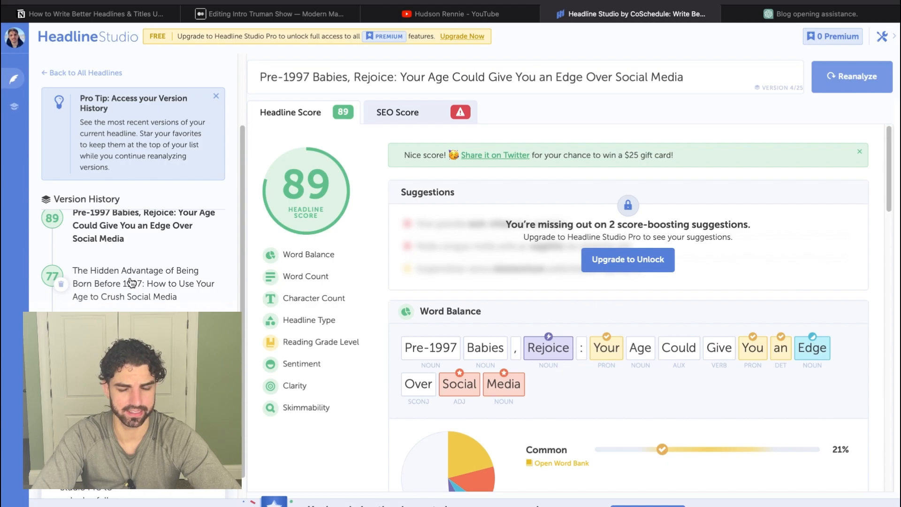
click(811, 14)
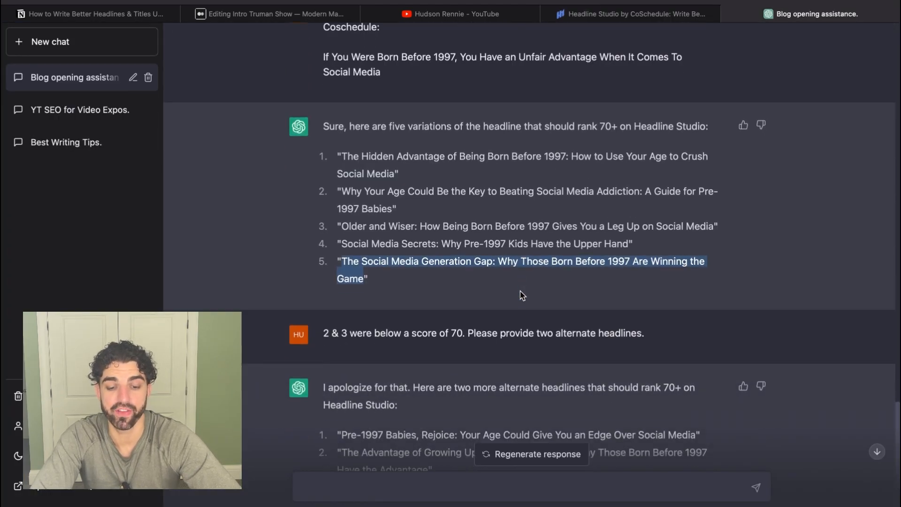
Step: Select the 'Pre-1997 Babies, Rejoice' alternate and bring Headline Studio back up
scroll(down, 3)
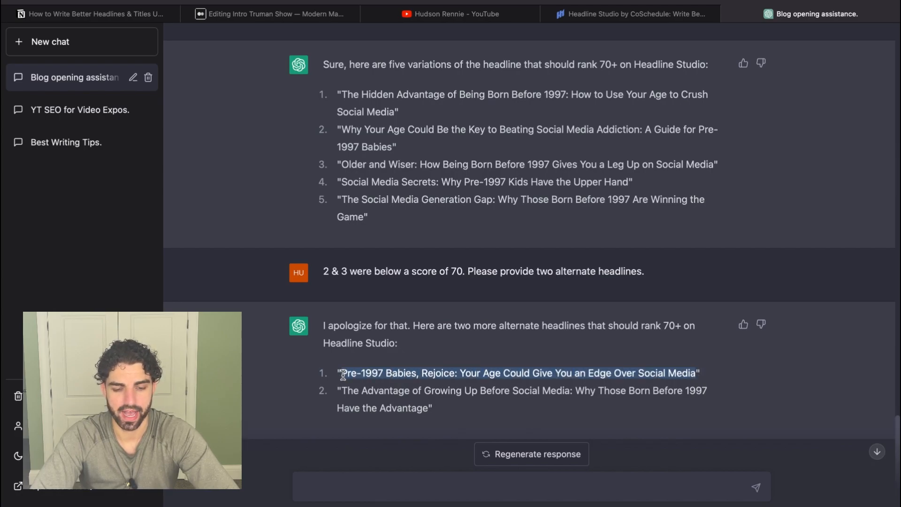
click(630, 14)
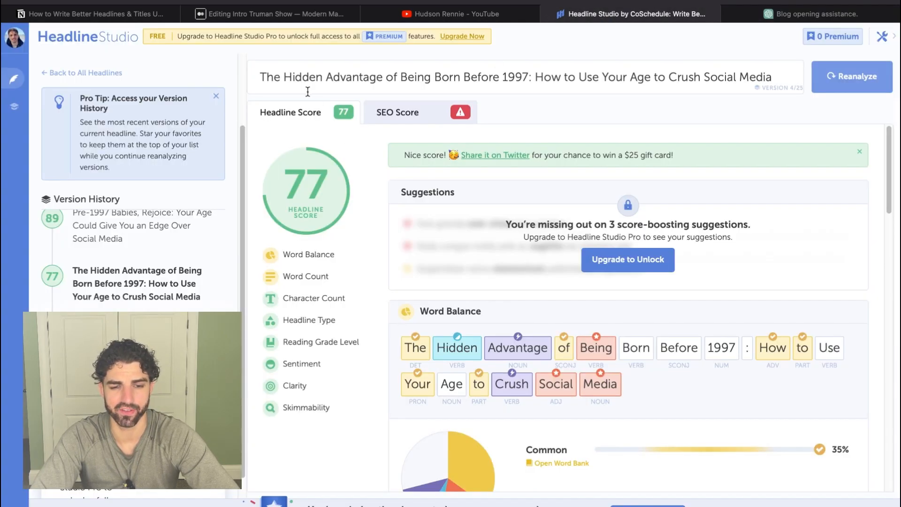